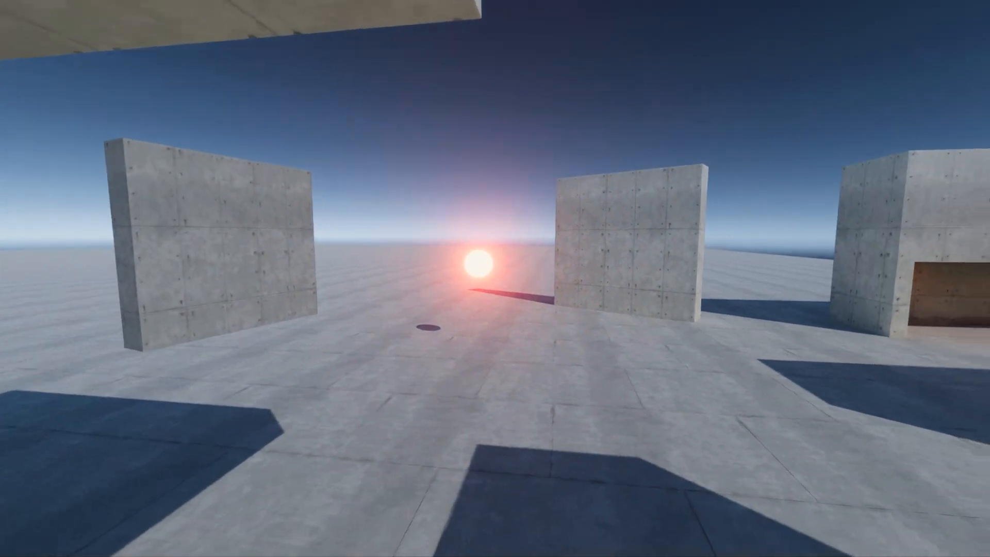
mouse_move(495, 278)
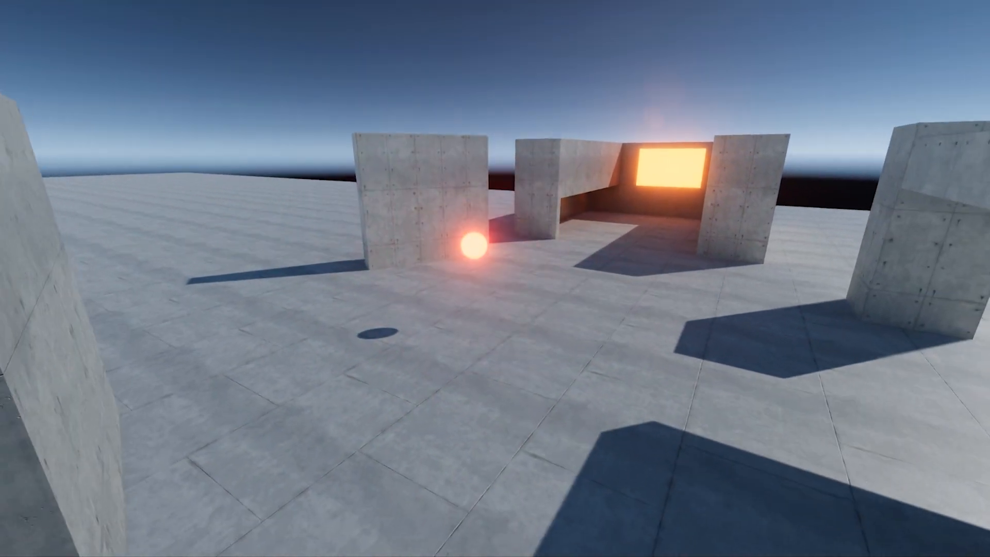
mouse_move(495, 279)
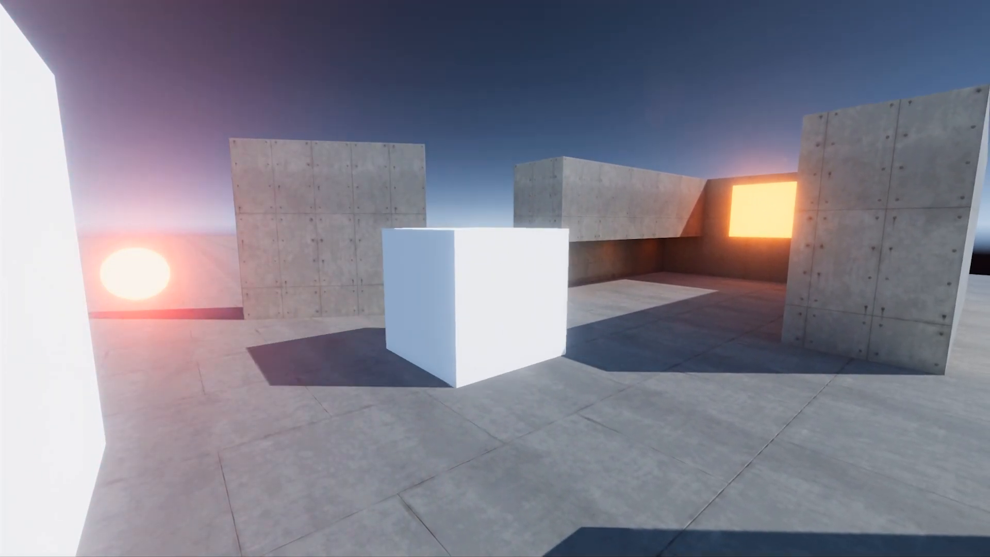
mouse_move(495, 278)
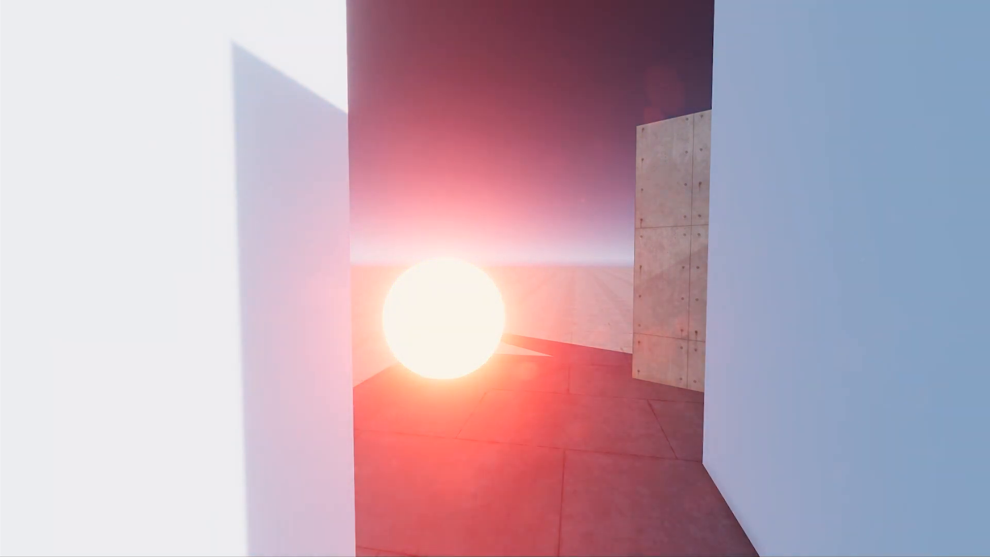
mouse_move(494, 278)
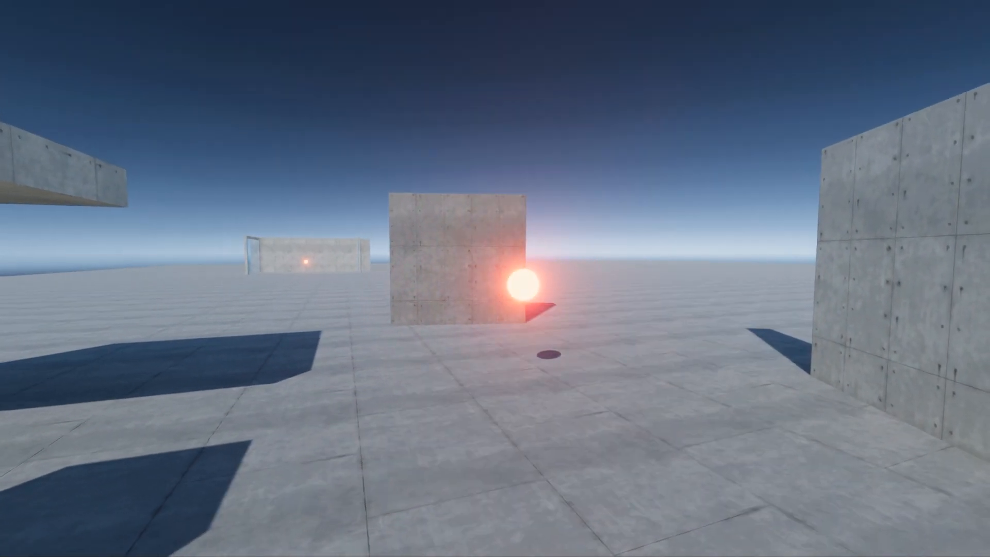
mouse_move(495, 278)
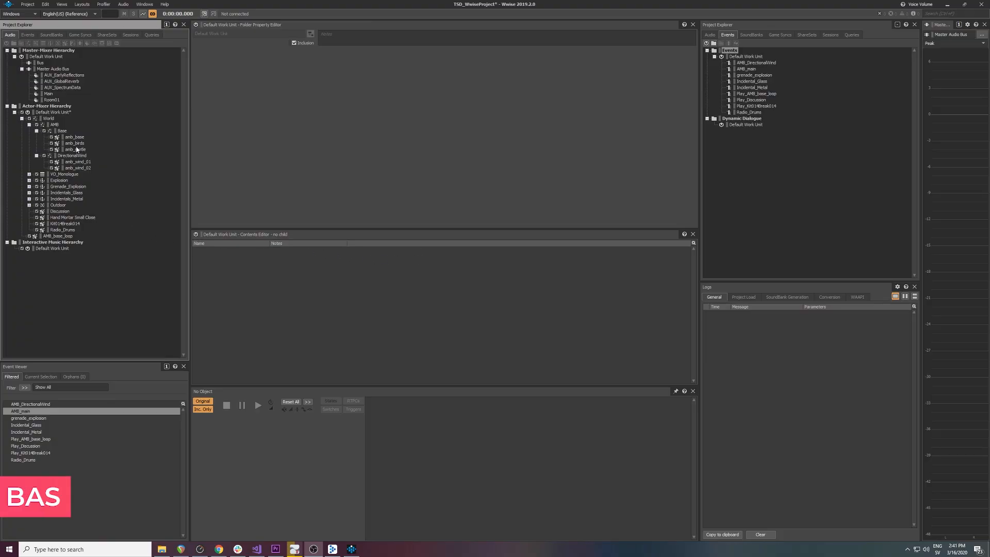
Inspect the amb_base, amb_birds and amb_rustle sound properties under AMB > Base
left_click(74, 137)
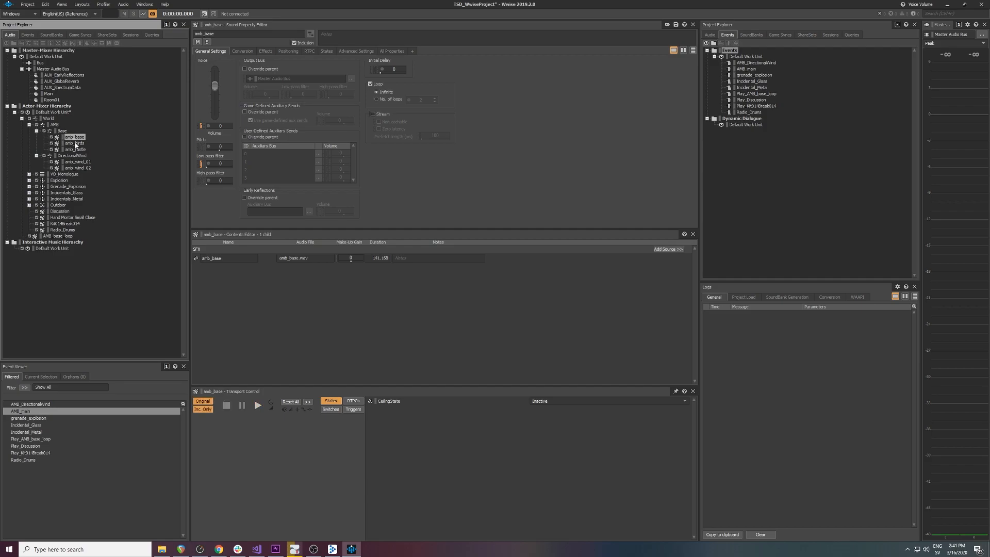
left_click(74, 142)
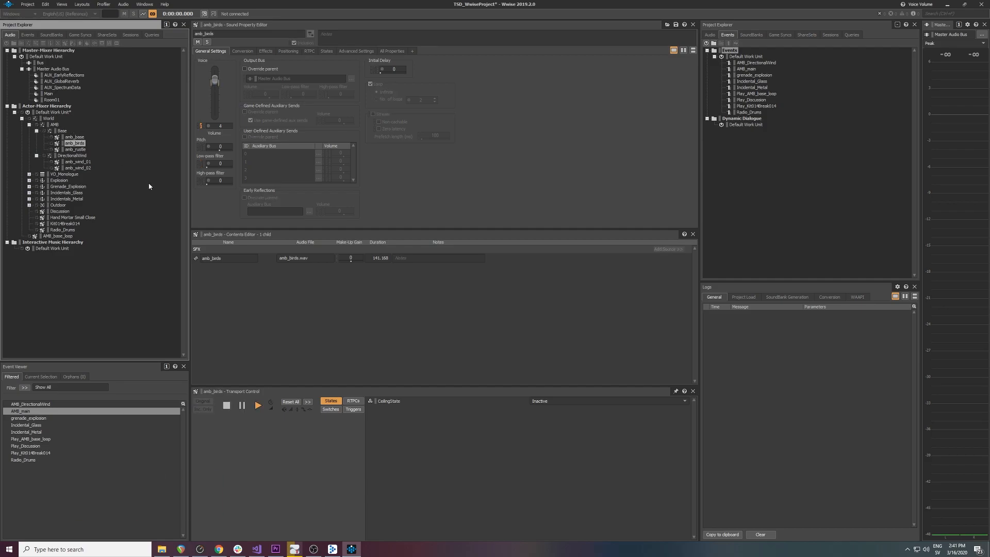
left_click(75, 149)
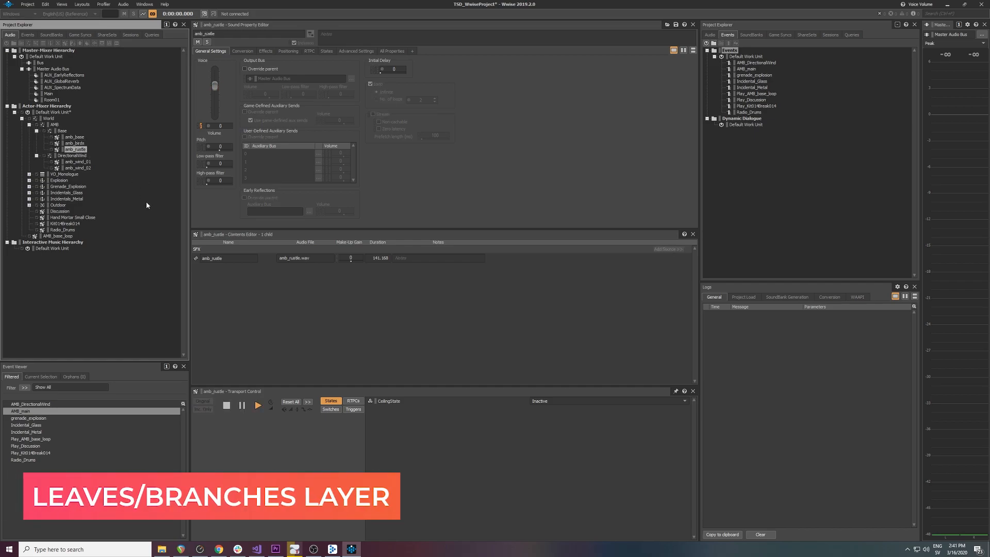
mouse_move(136, 198)
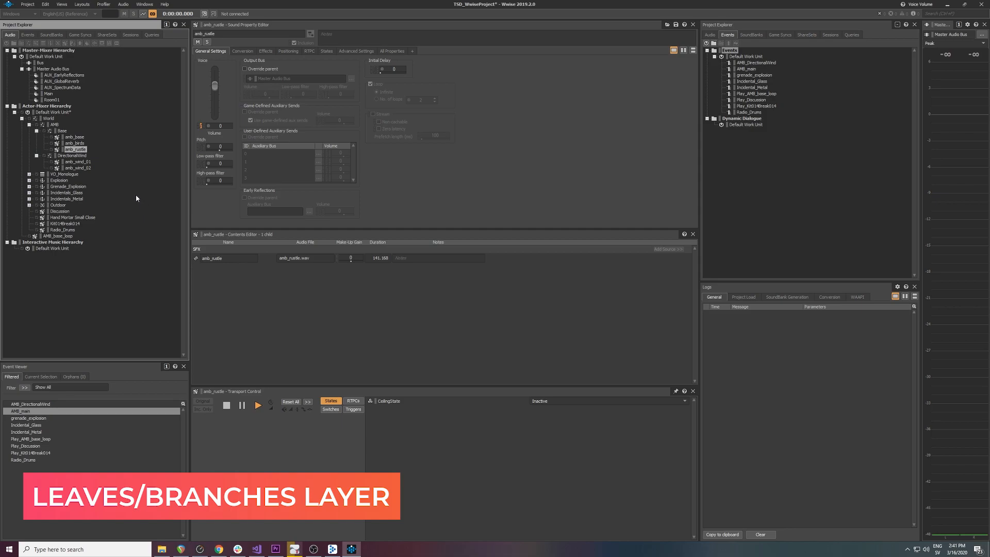
Show the AMB_main event in the Event Editor to audition all ambience layers together
left_click(77, 161)
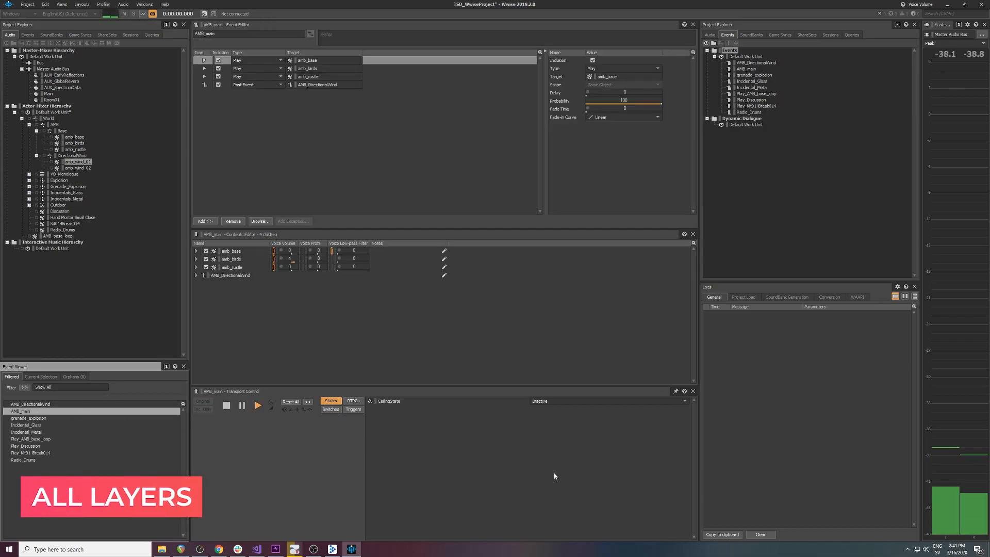
mouse_move(558, 473)
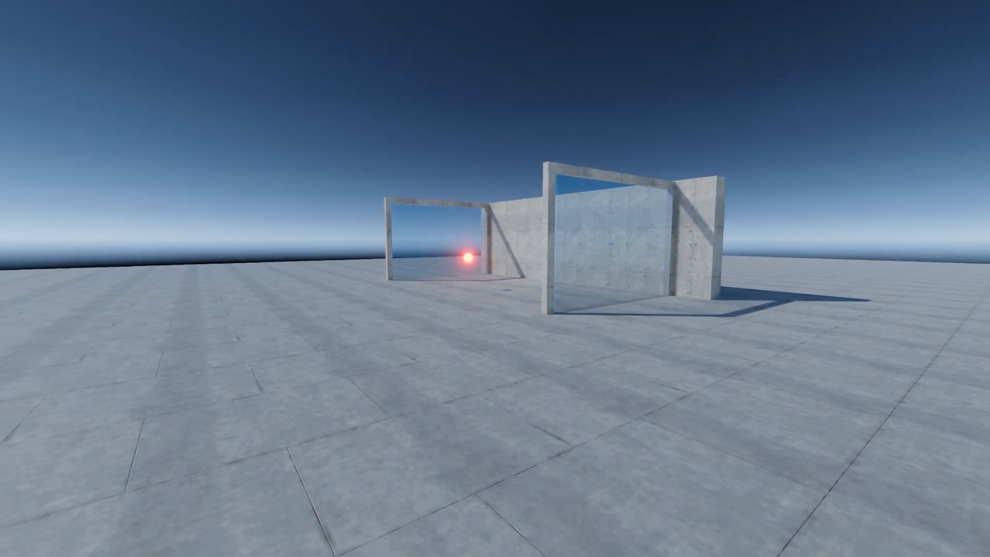
mouse_move(495, 279)
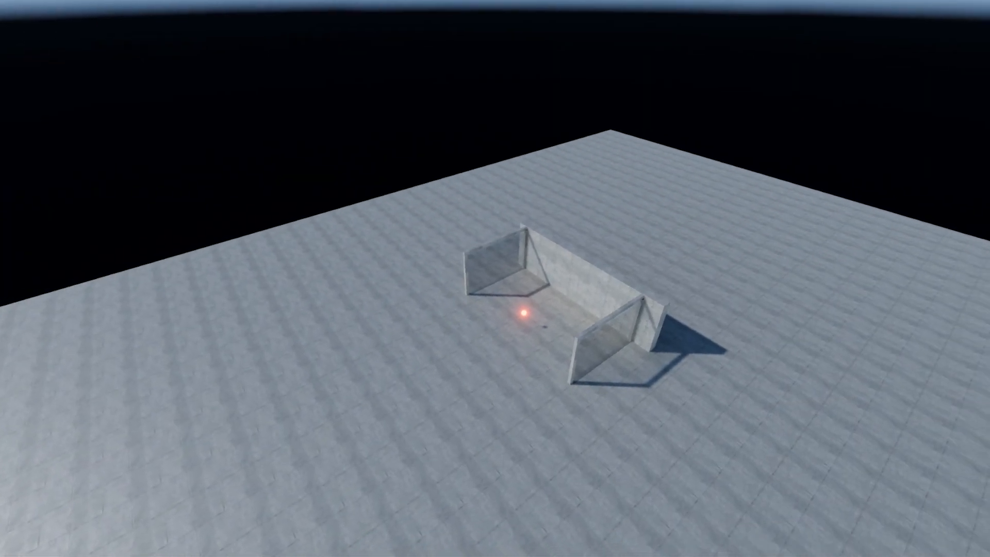
mouse_move(520, 320)
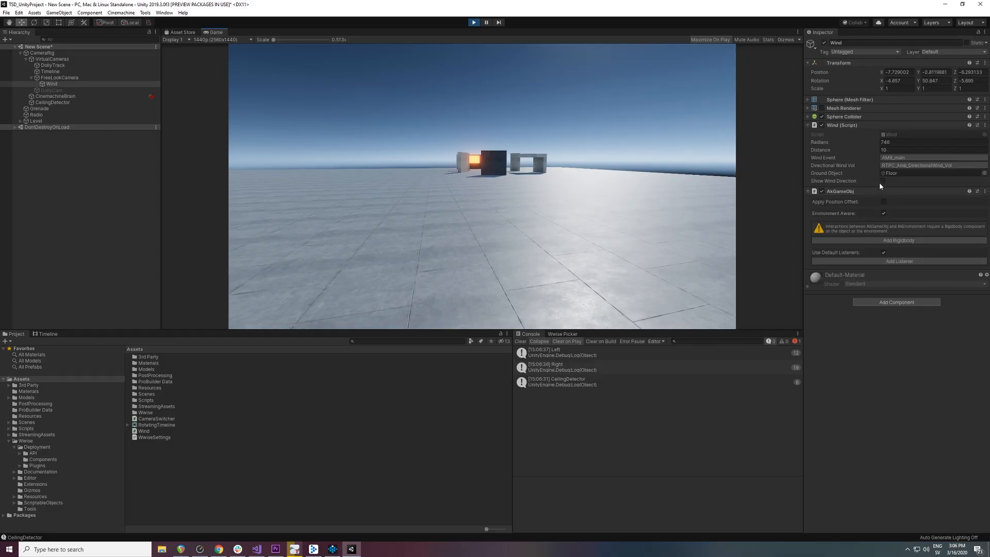
left_click(882, 181)
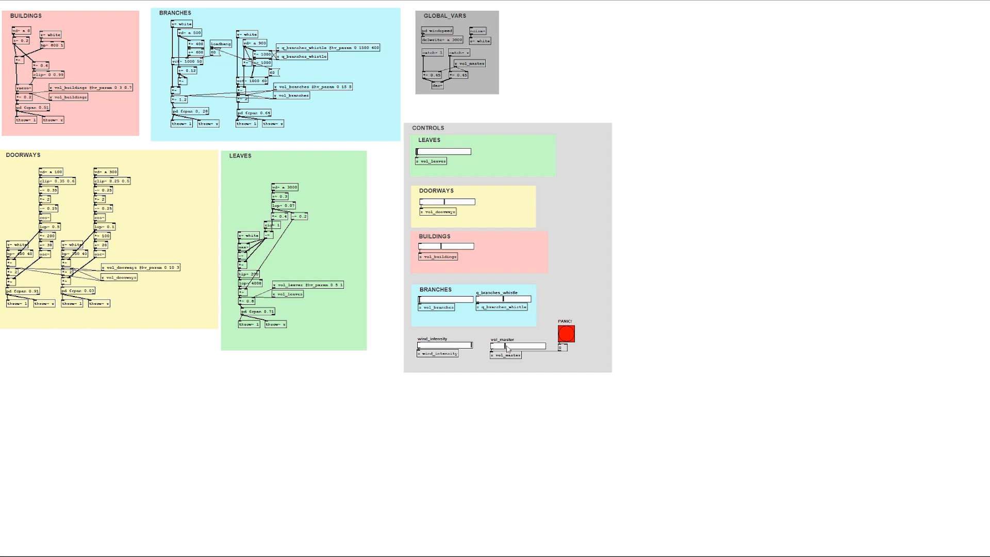
mouse_move(507, 387)
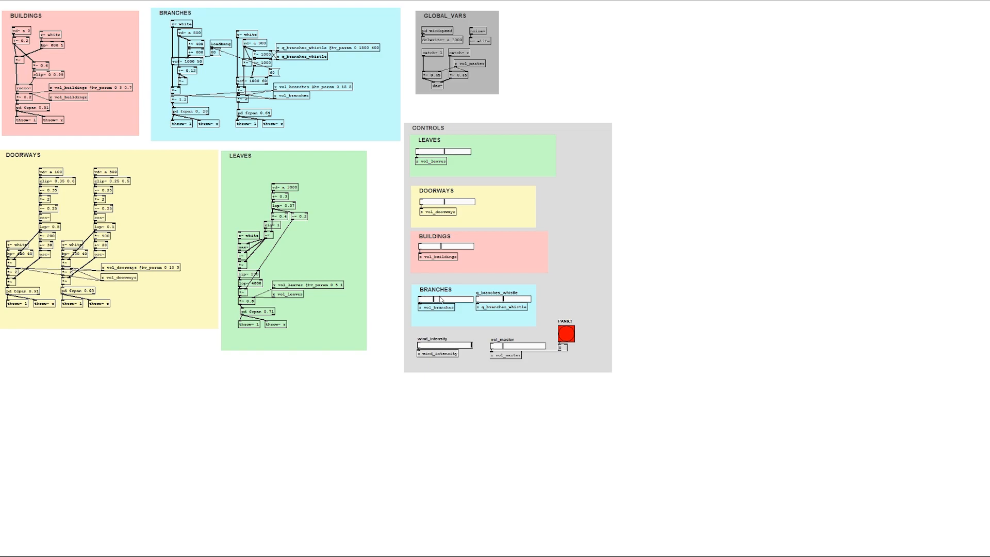
mouse_move(482, 388)
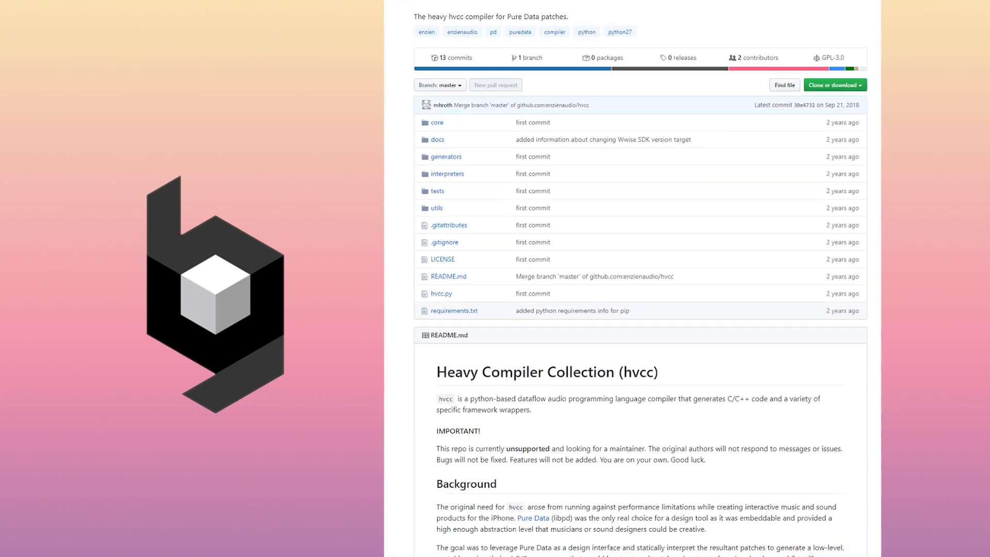
Scroll the enzienaudio/hvcc repository page down to its README
scroll("down", 3)
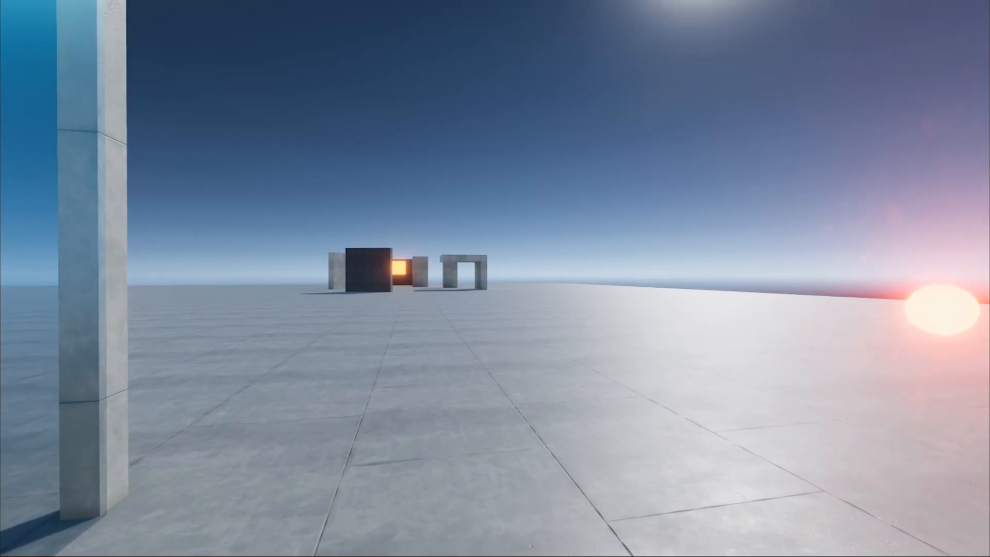
Move the player forward from the tall pillar toward the wall with the glowing orb
key("w")
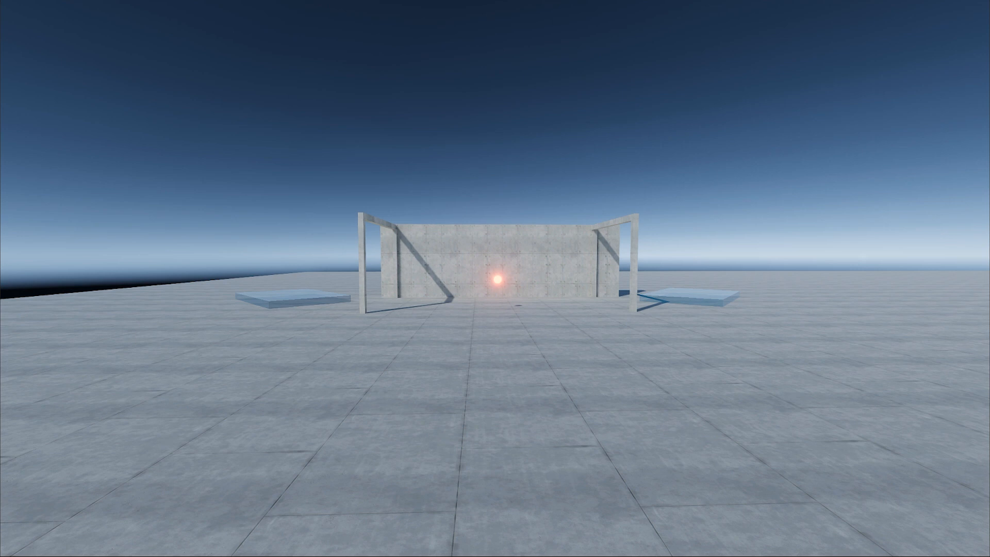
Walk forward up close to the concrete wall until the glowing orb hovers at eye level
key("w")
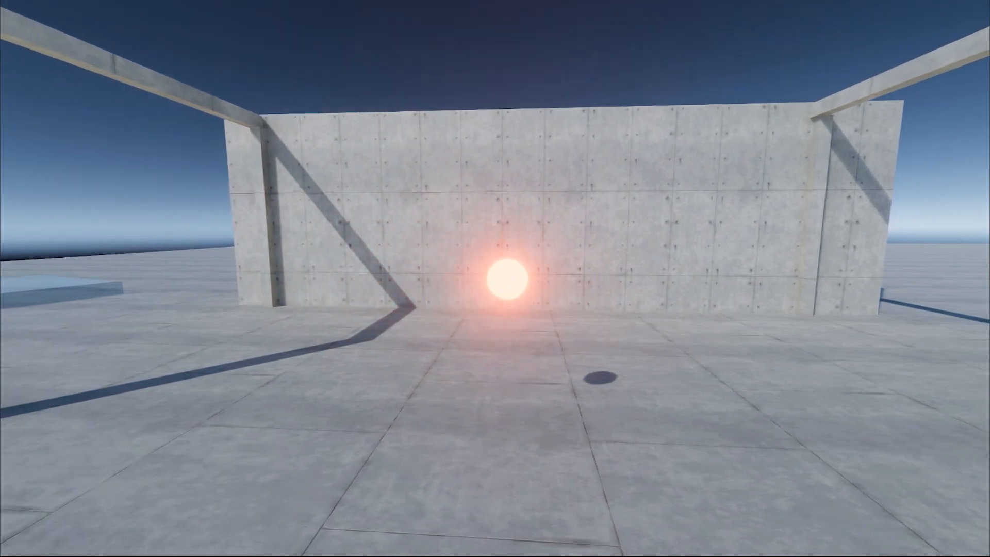
mouse_move(495, 278)
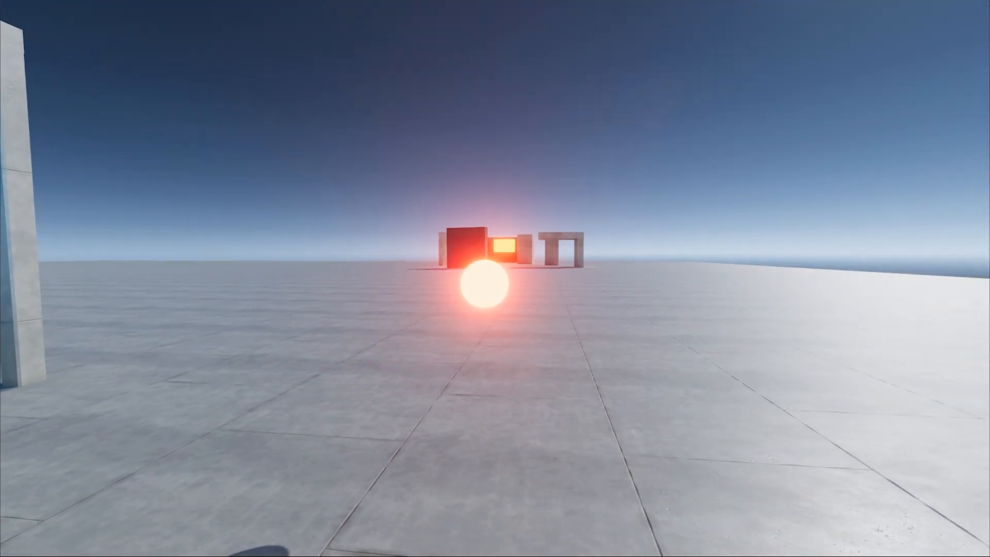
mouse_move(495, 279)
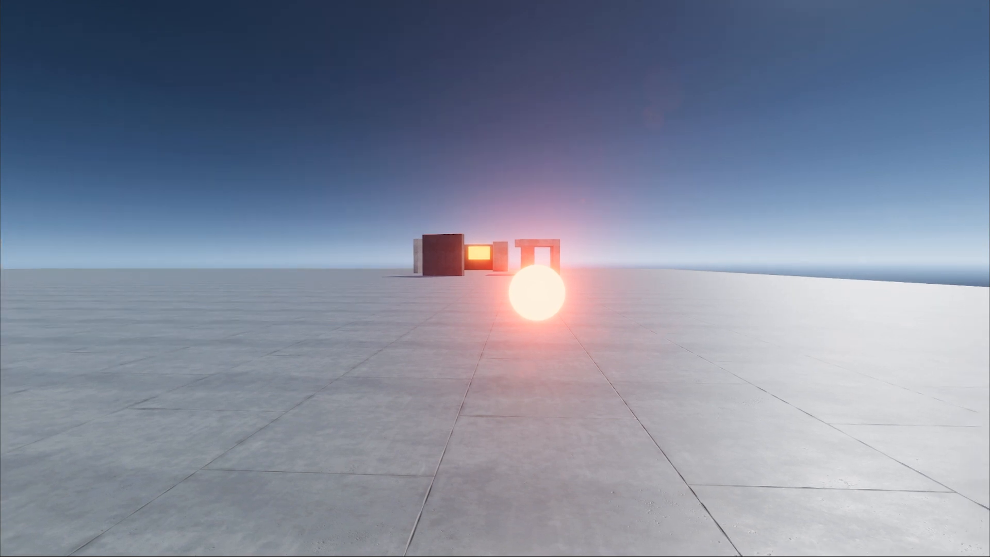